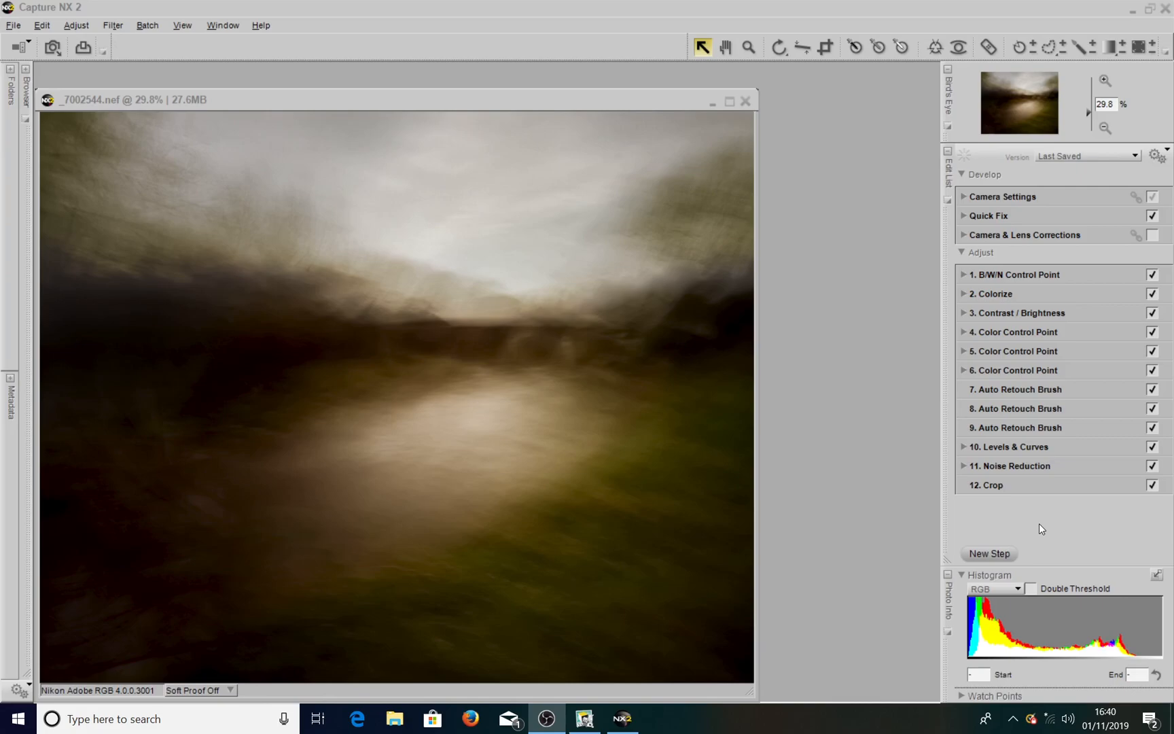
{"action": "mouse_move", "coordinate": [987, 347]}
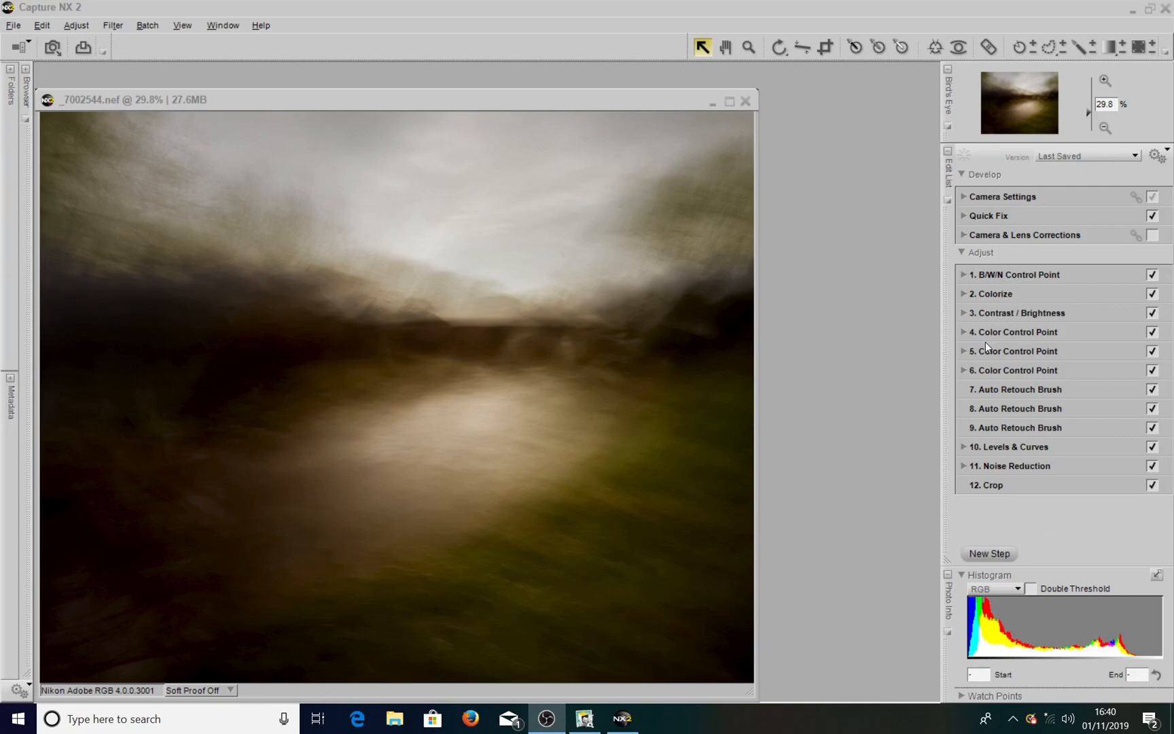
{"action": "mouse_move", "coordinate": [1001, 452]}
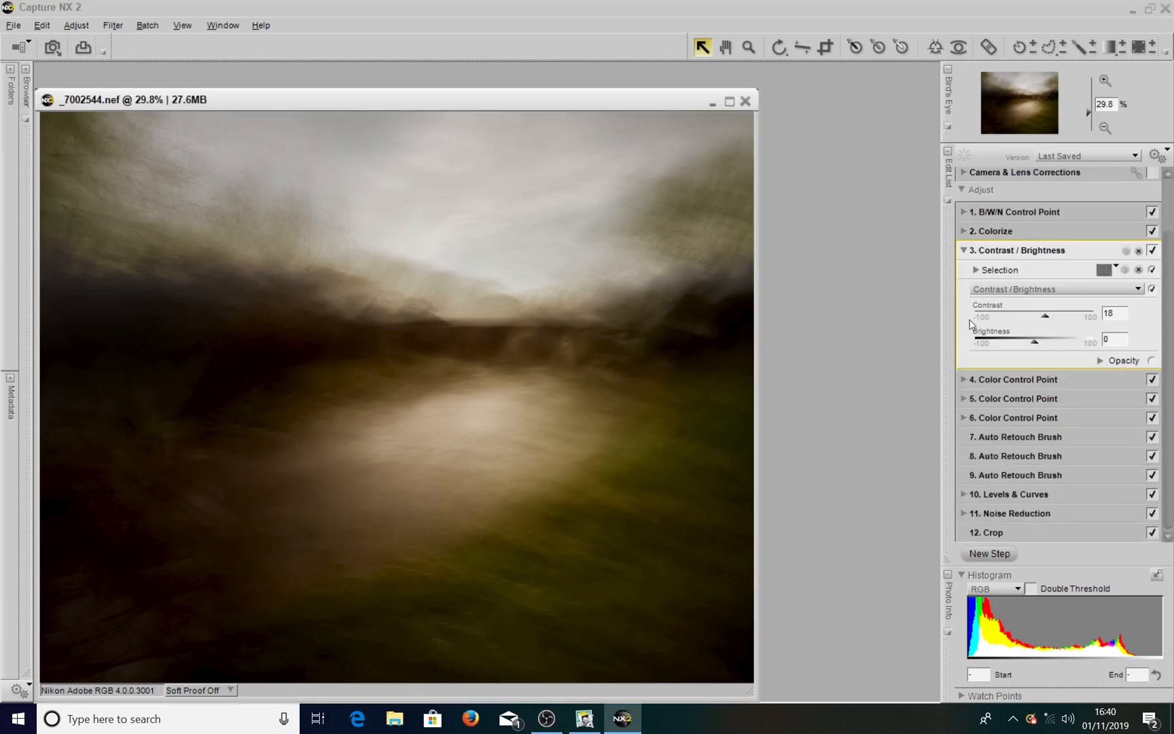
{"action": "mouse_move", "coordinate": [1044, 322]}
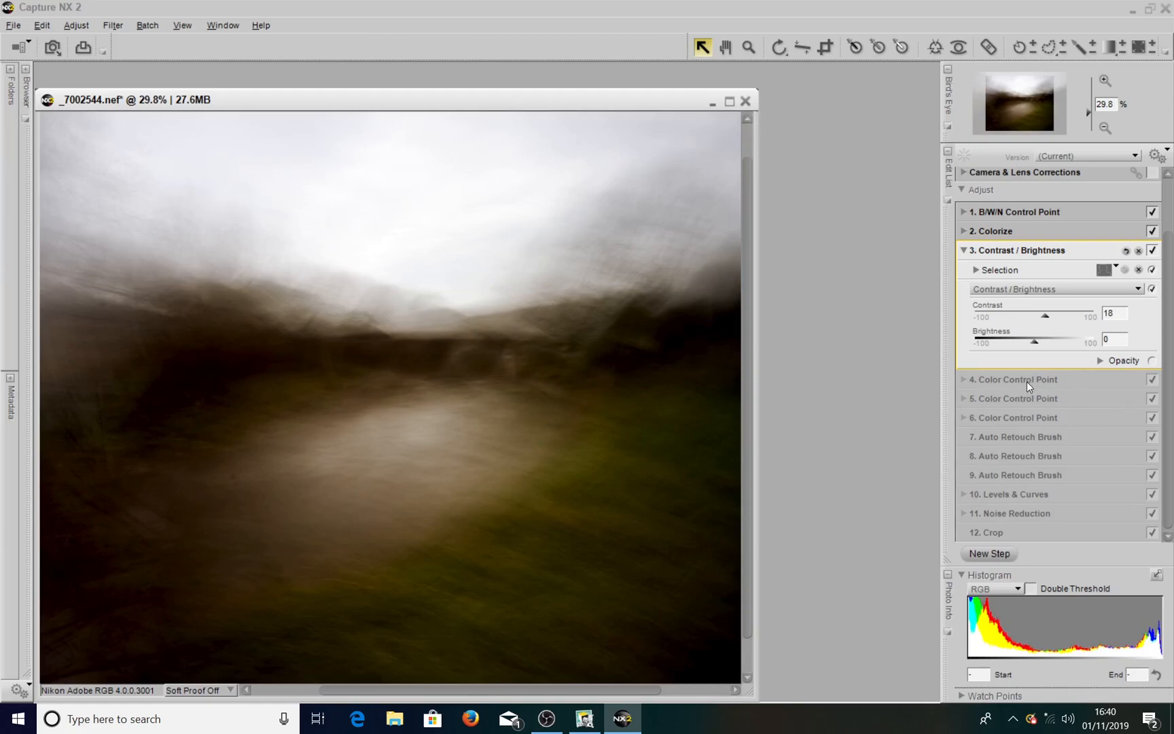
{"action": "mouse_move", "coordinate": [1023, 528]}
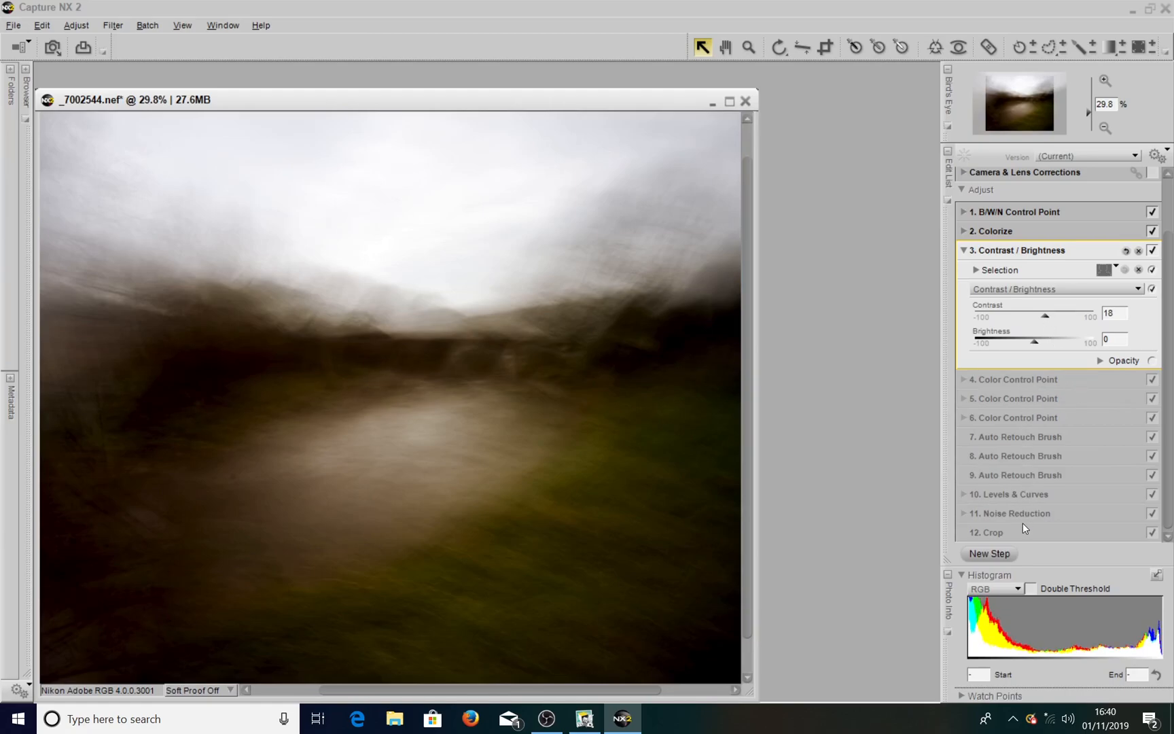
{"action": "mouse_move", "coordinate": [1014, 315]}
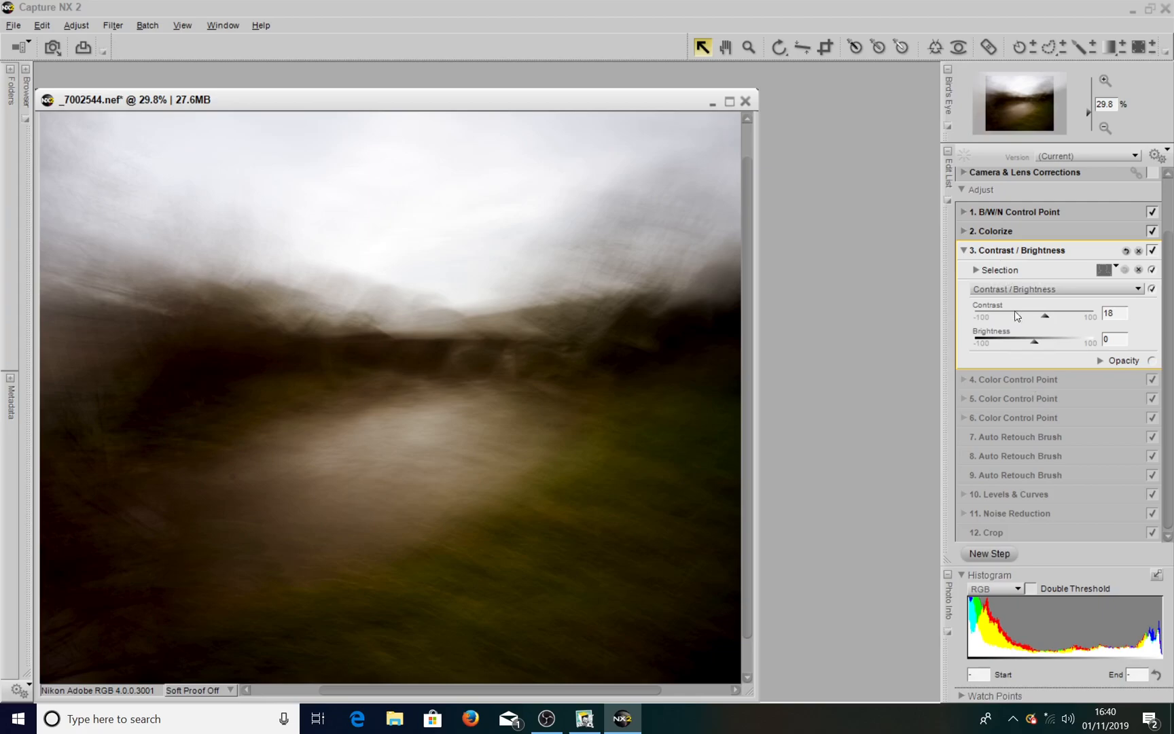
{"action": "mouse_move", "coordinate": [1129, 421]}
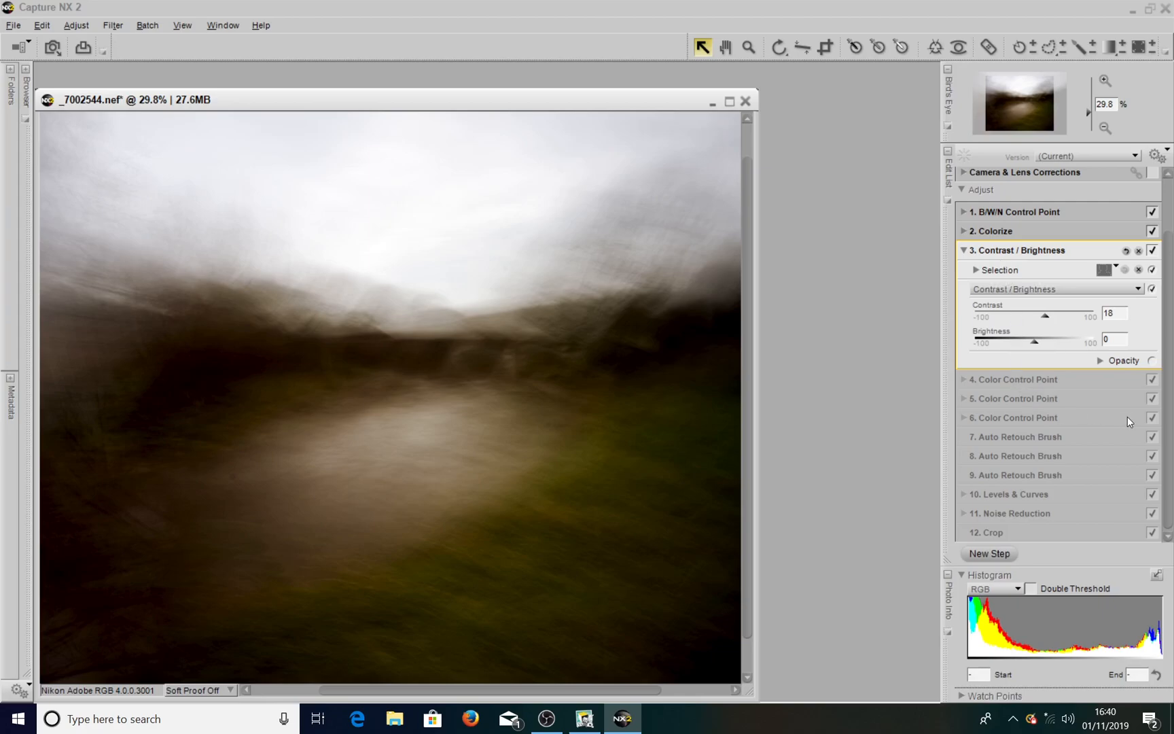
{"action": "mouse_move", "coordinate": [1123, 479]}
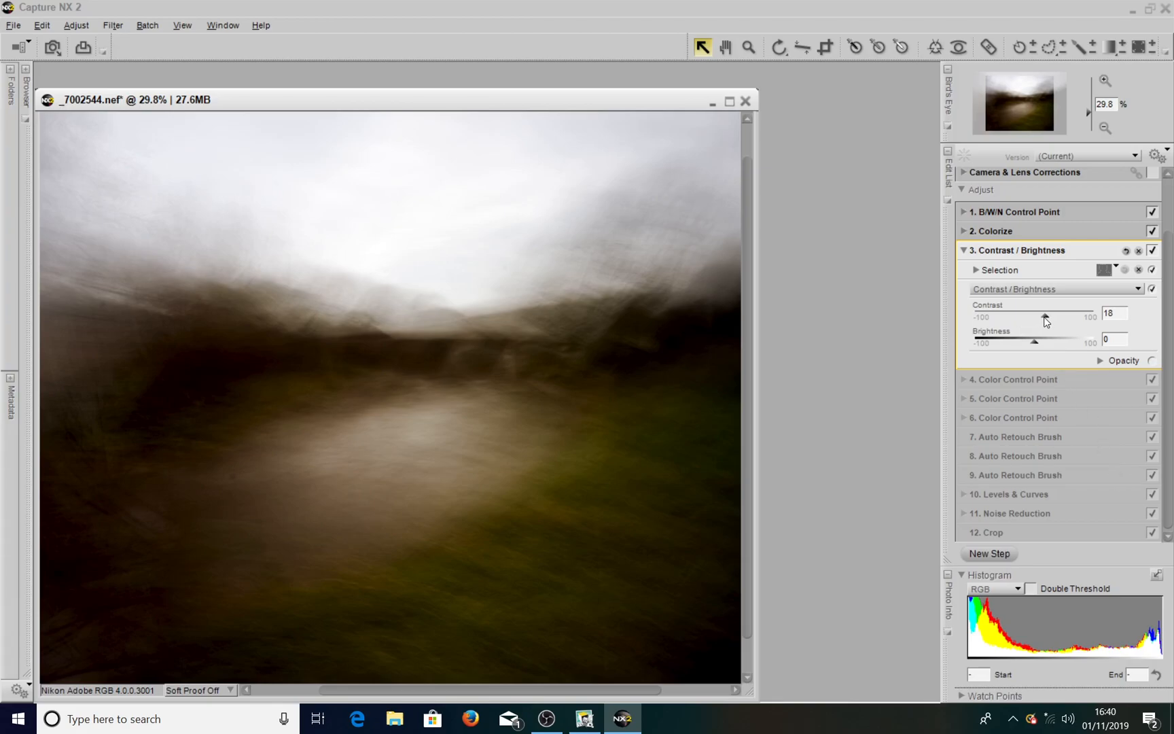
{"action": "mouse_move", "coordinate": [1137, 509]}
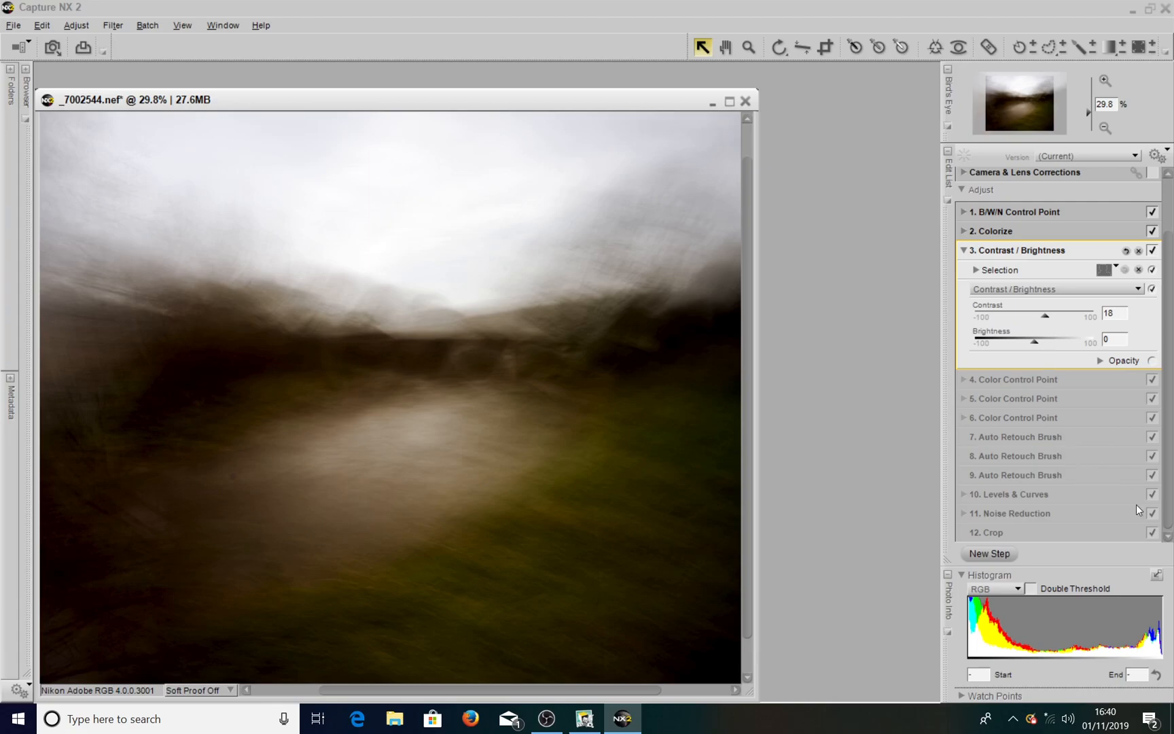
{"action": "mouse_move", "coordinate": [1154, 537]}
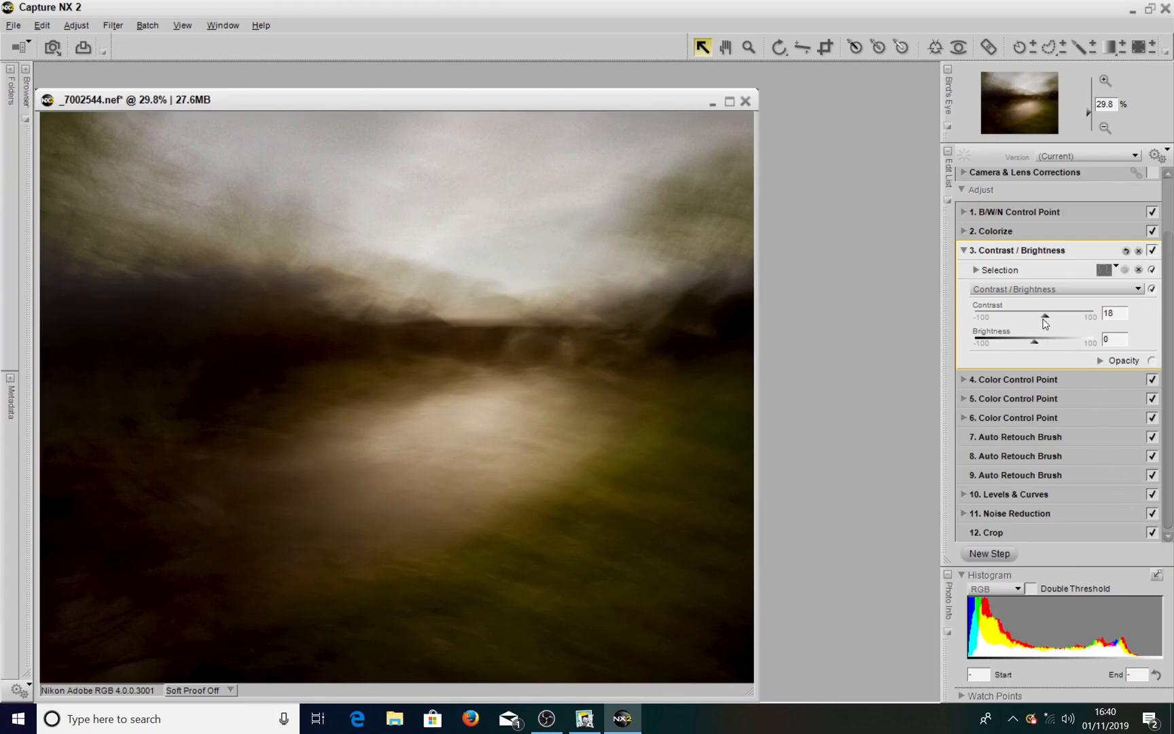
{"action": "mouse_move", "coordinate": [1022, 321]}
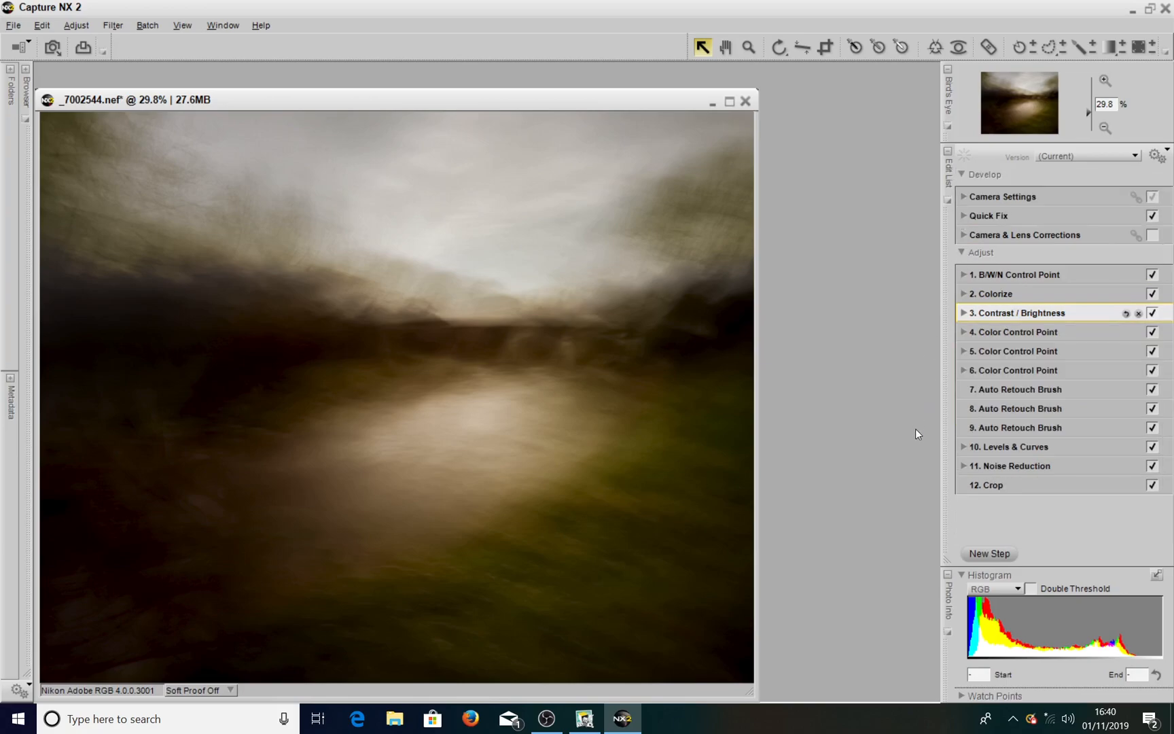
Expand the Levels & Curves step to view its curve, then collapse it again
{"action": "left_click", "coordinate": [965, 447]}
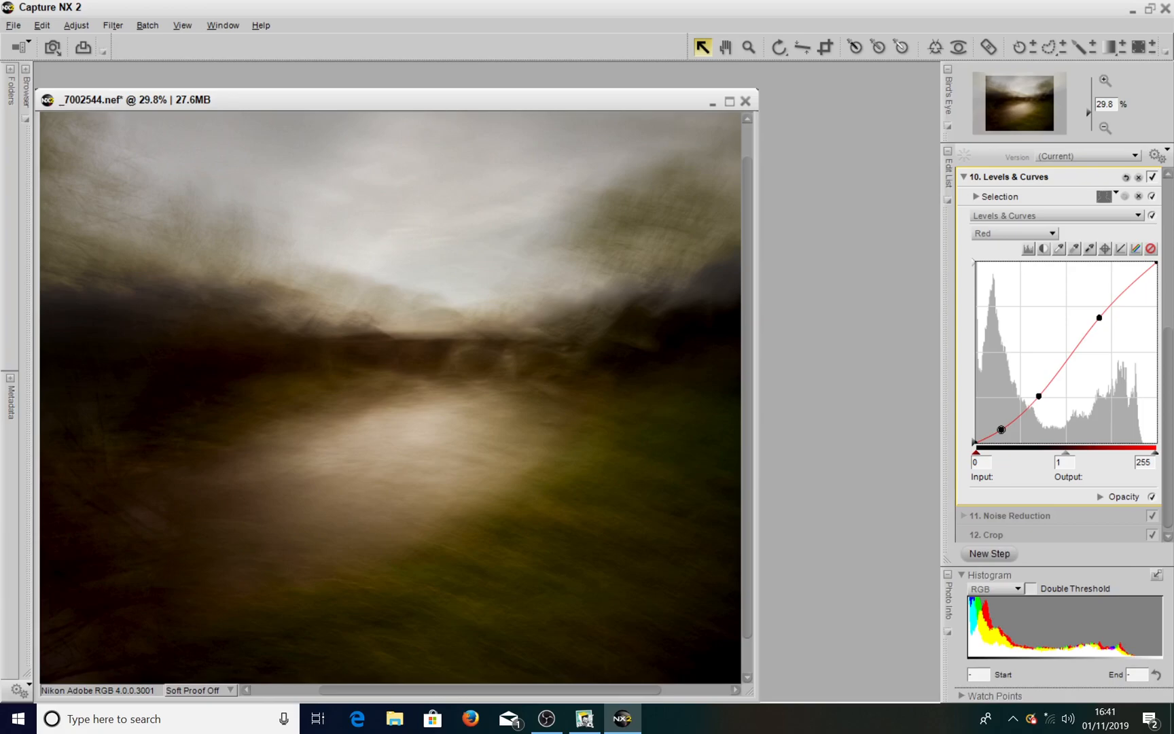
{"action": "left_click", "coordinate": [1085, 155]}
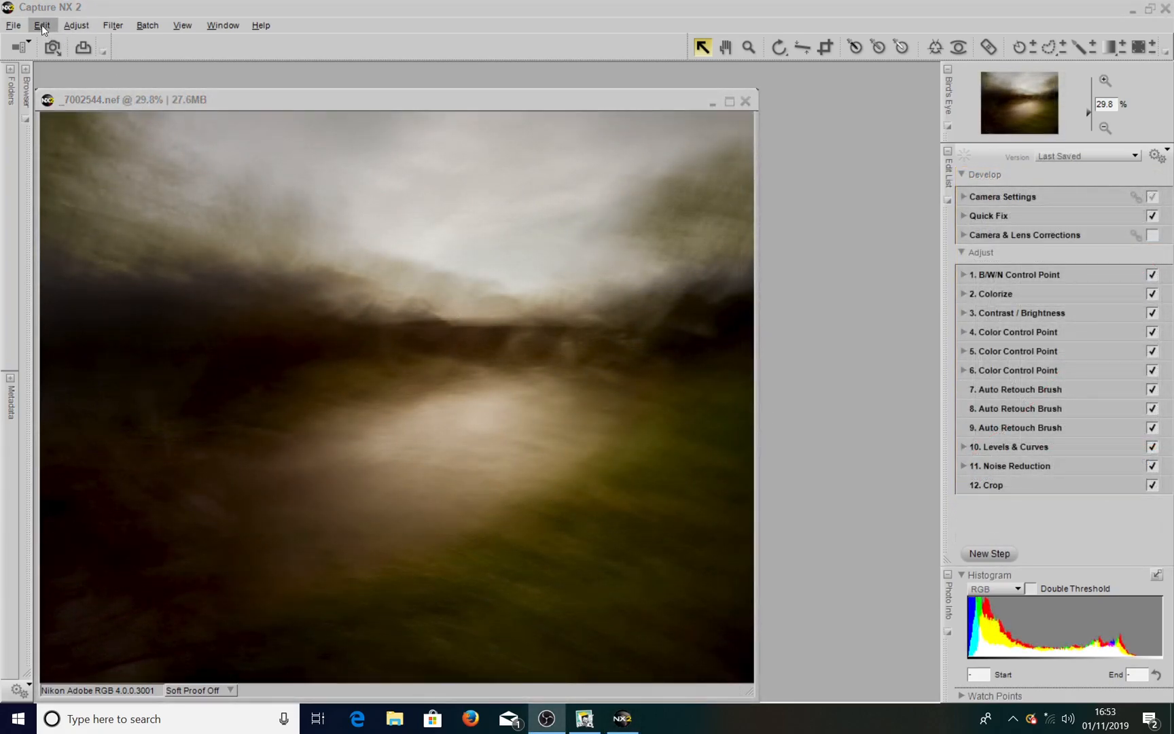
Open the General page of Preferences from the Edit menu
{"action": "left_click", "coordinate": [41, 24]}
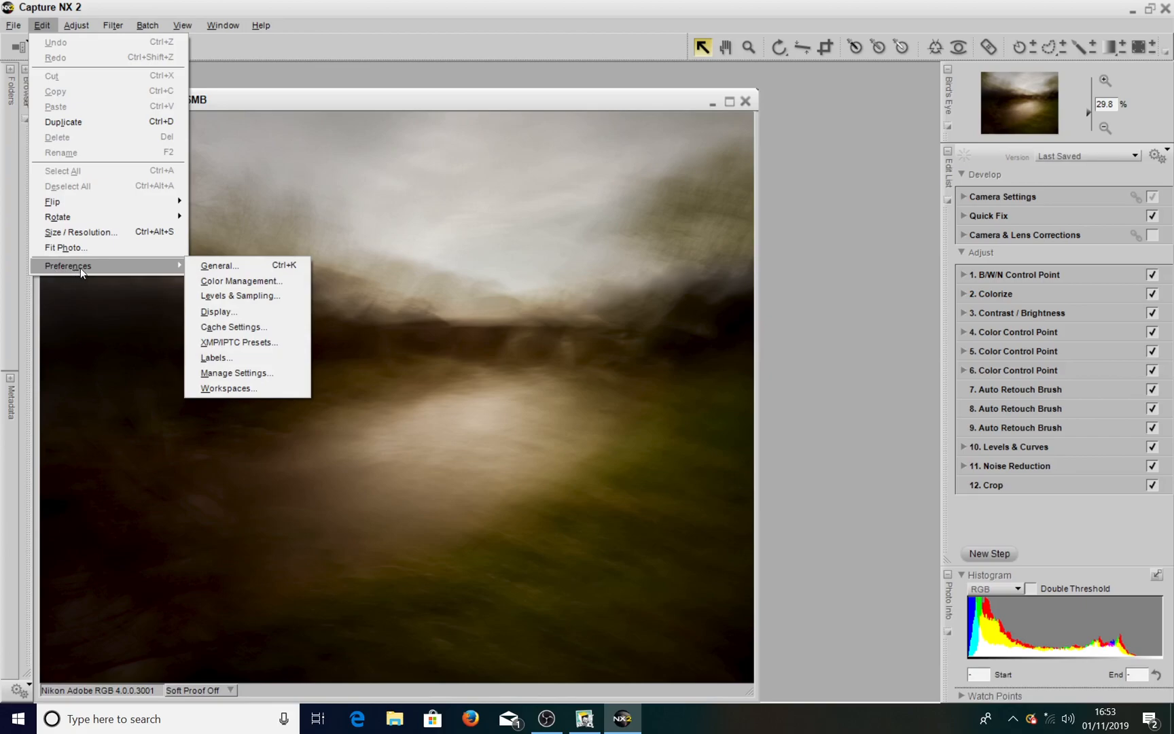
{"action": "mouse_move", "coordinate": [217, 270]}
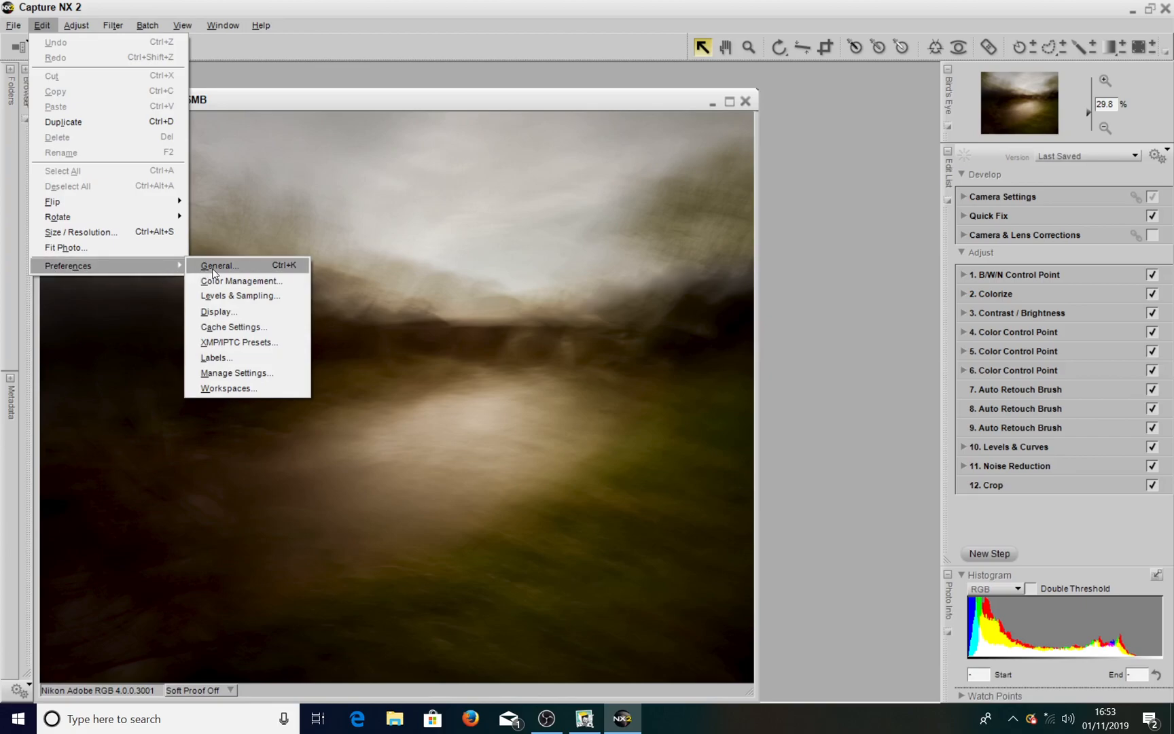
{"action": "left_click", "coordinate": [219, 264]}
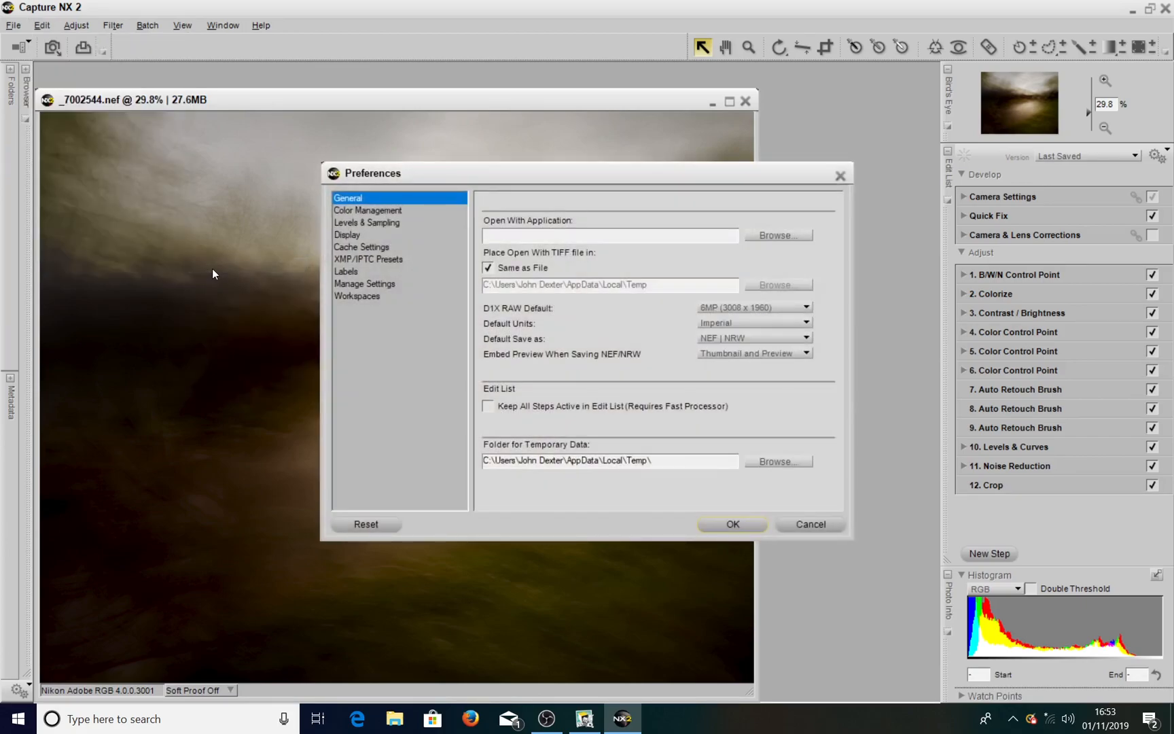
{"action": "mouse_move", "coordinate": [419, 269]}
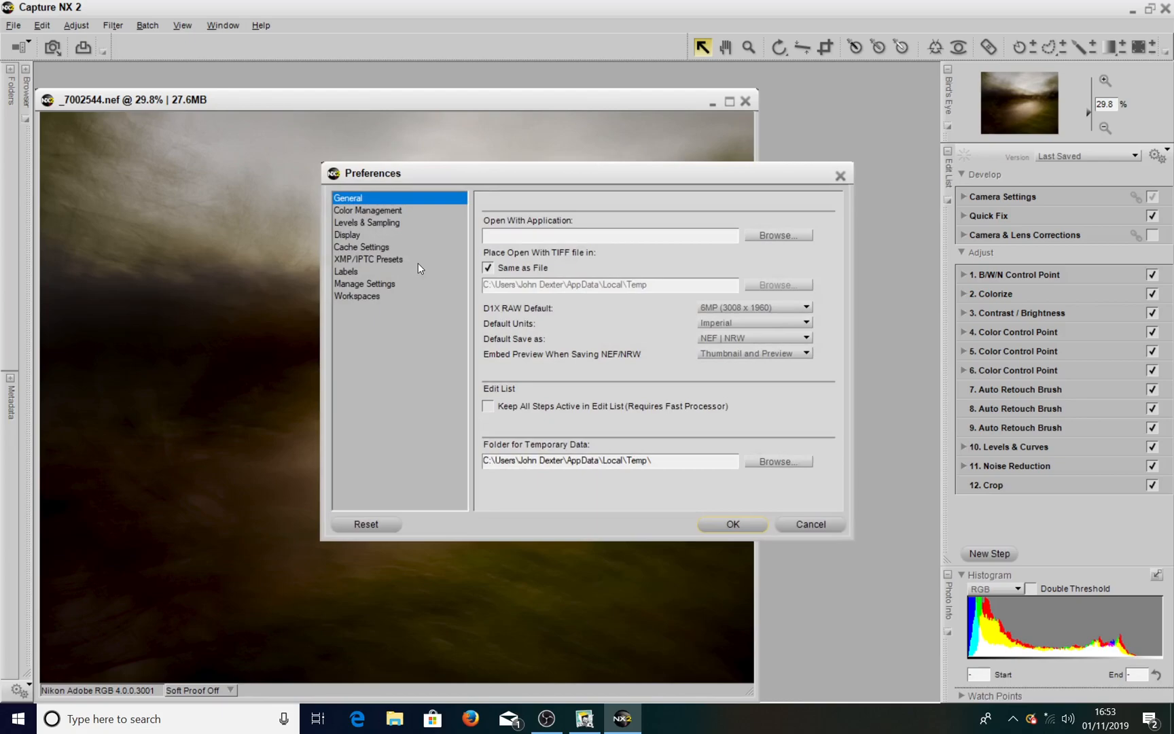
{"action": "mouse_move", "coordinate": [500, 373]}
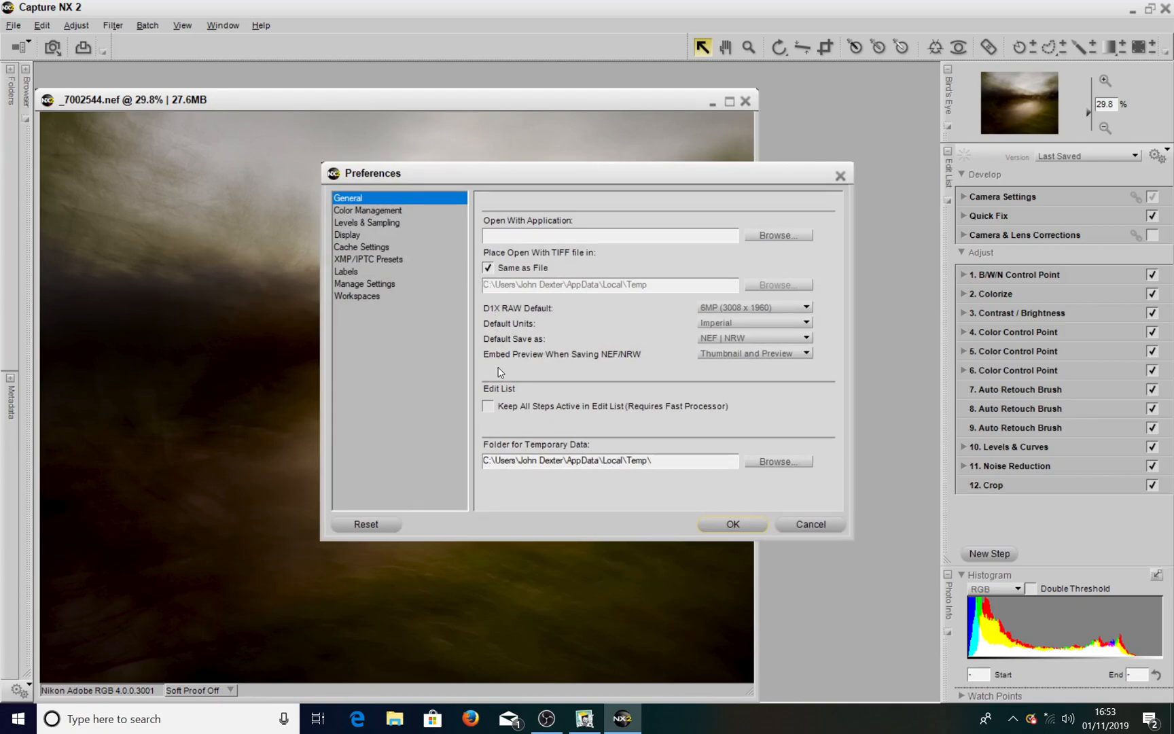
{"action": "mouse_move", "coordinate": [509, 419]}
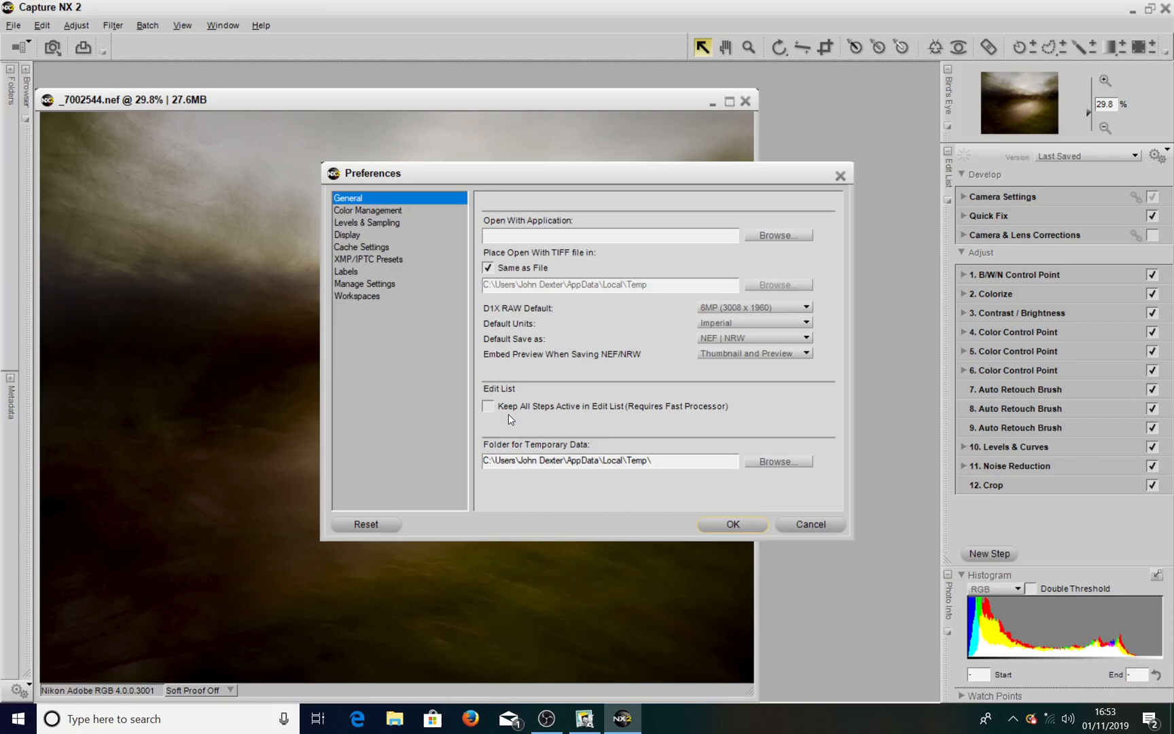
{"action": "mouse_move", "coordinate": [592, 417]}
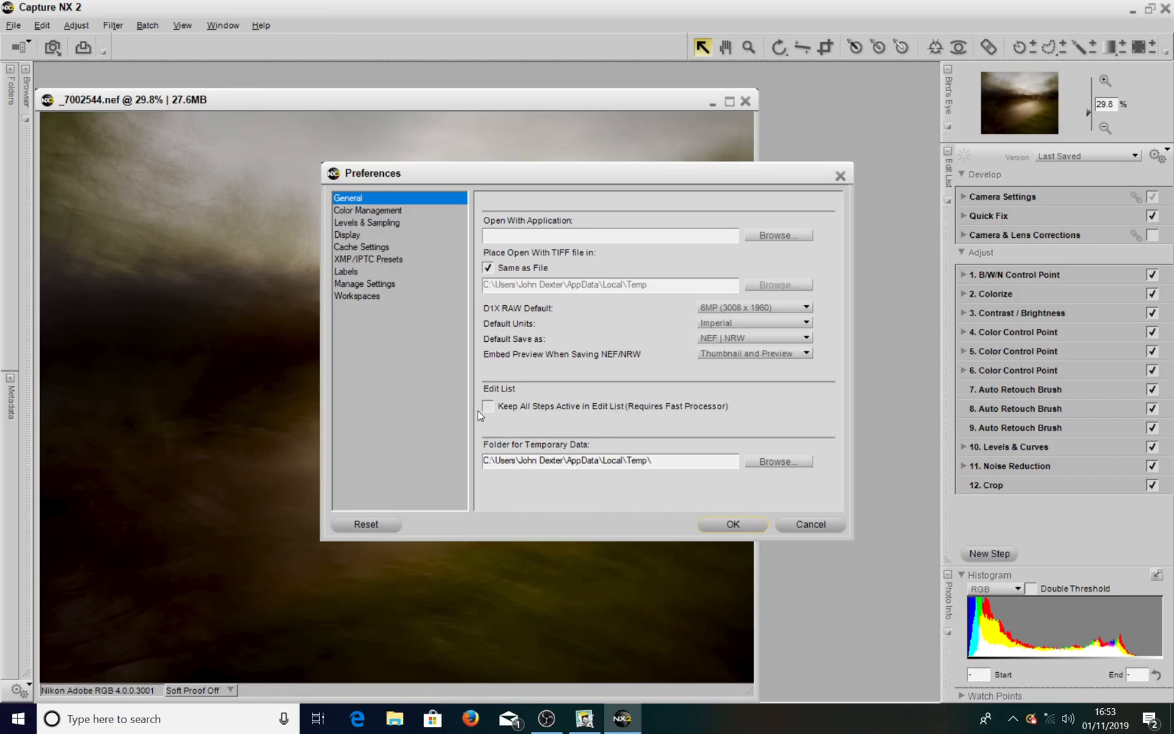
Turn on Keep All Steps Active in Edit List in General preferences
{"action": "left_click", "coordinate": [487, 405]}
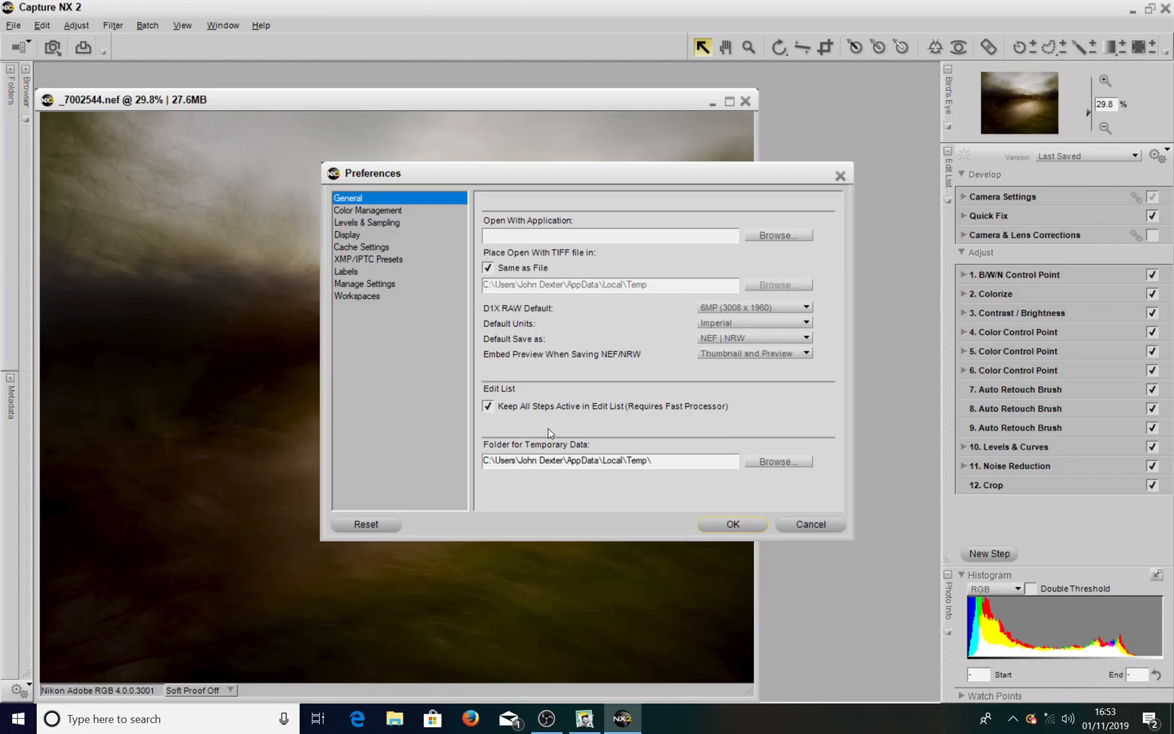
{"action": "mouse_move", "coordinate": [644, 422]}
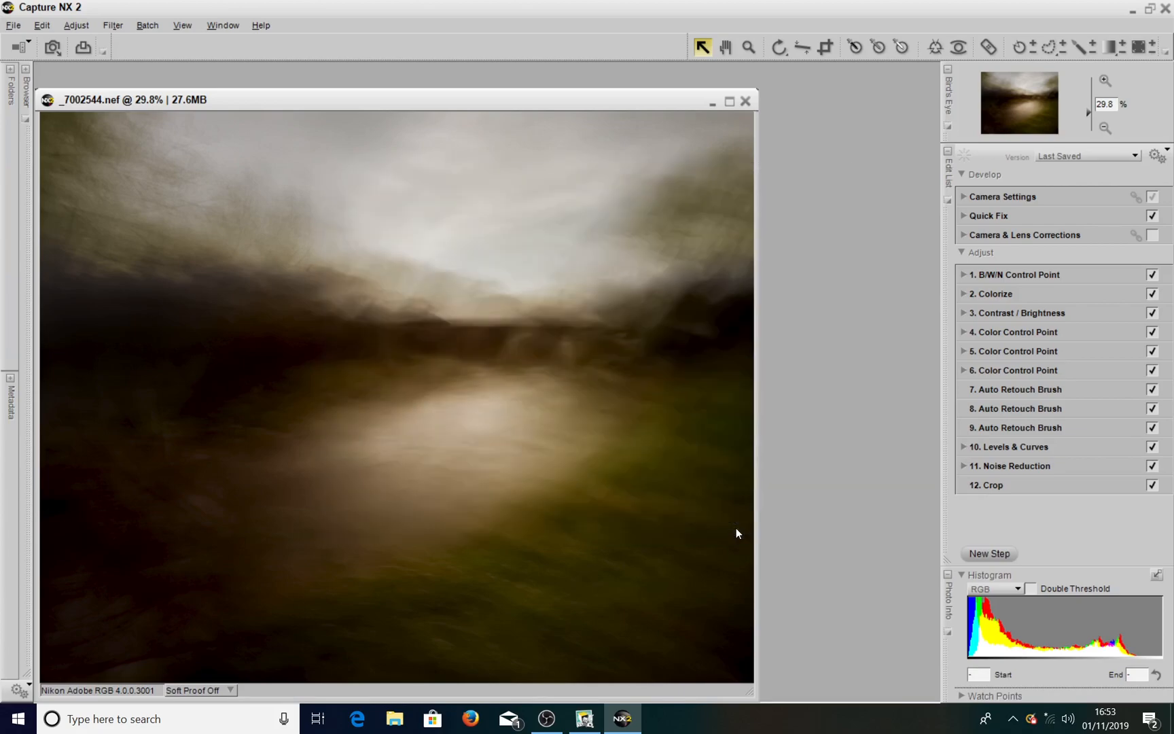
{"action": "mouse_move", "coordinate": [955, 323]}
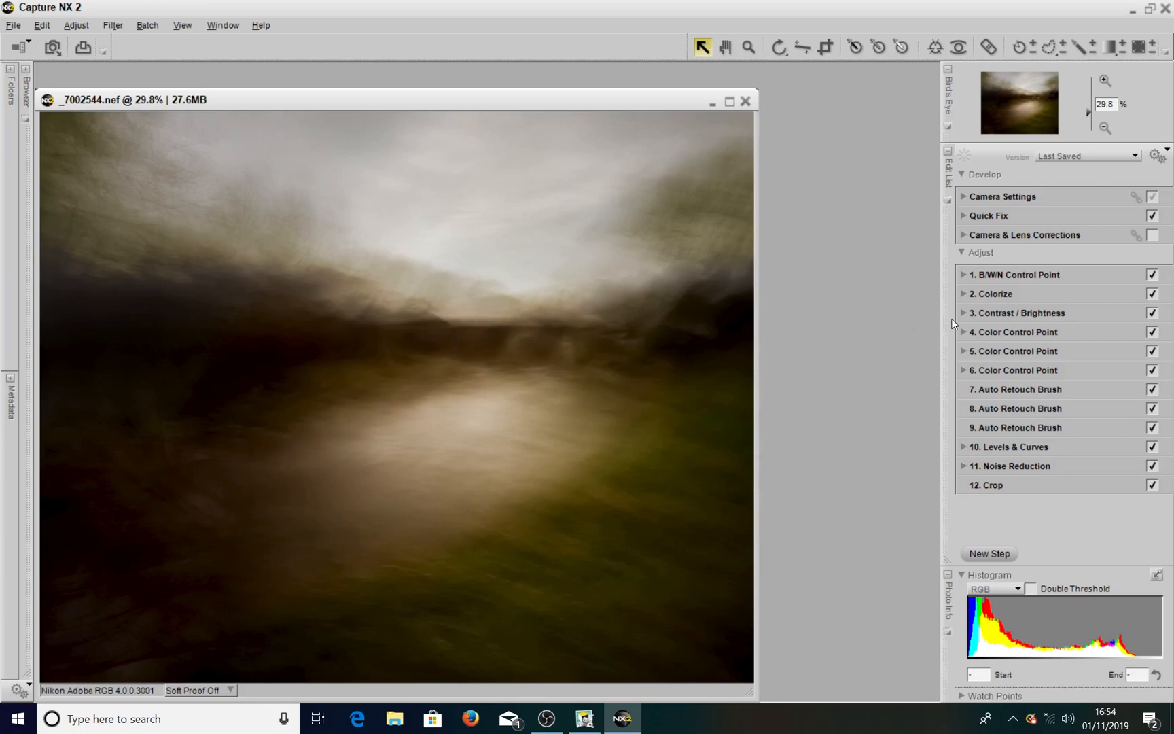
{"action": "left_click", "coordinate": [964, 313]}
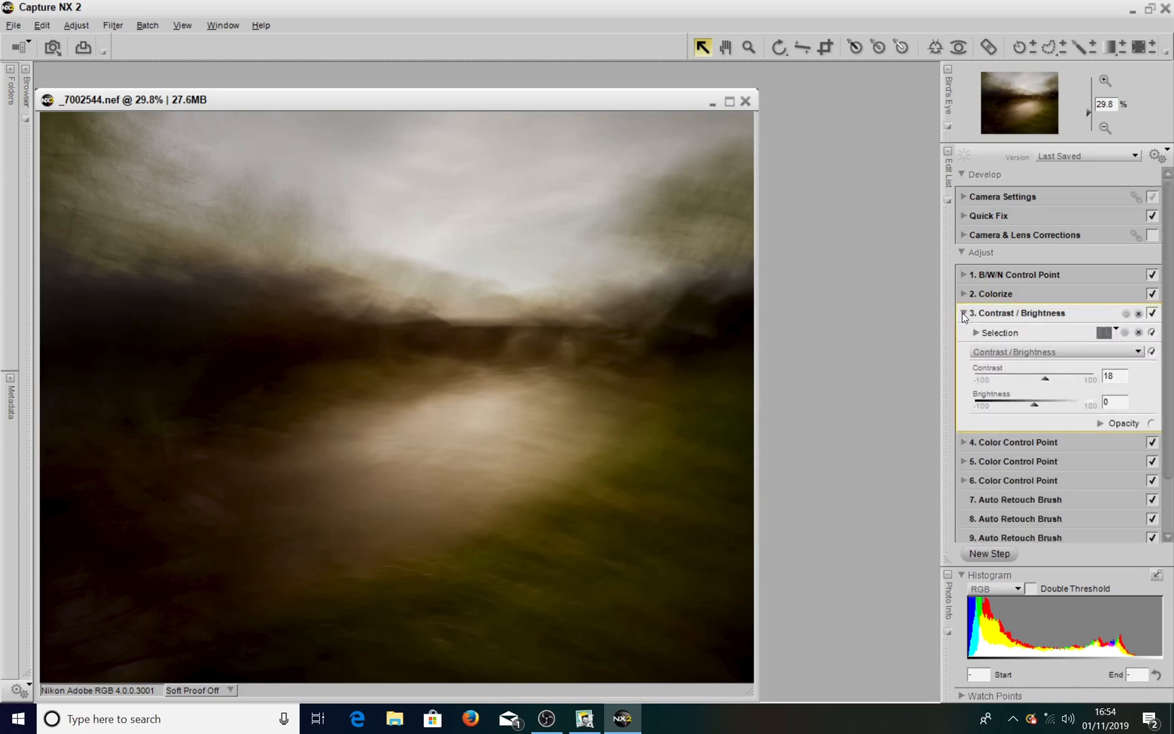
{"action": "scroll", "scroll_direction": "down", "scroll_amount": 3}
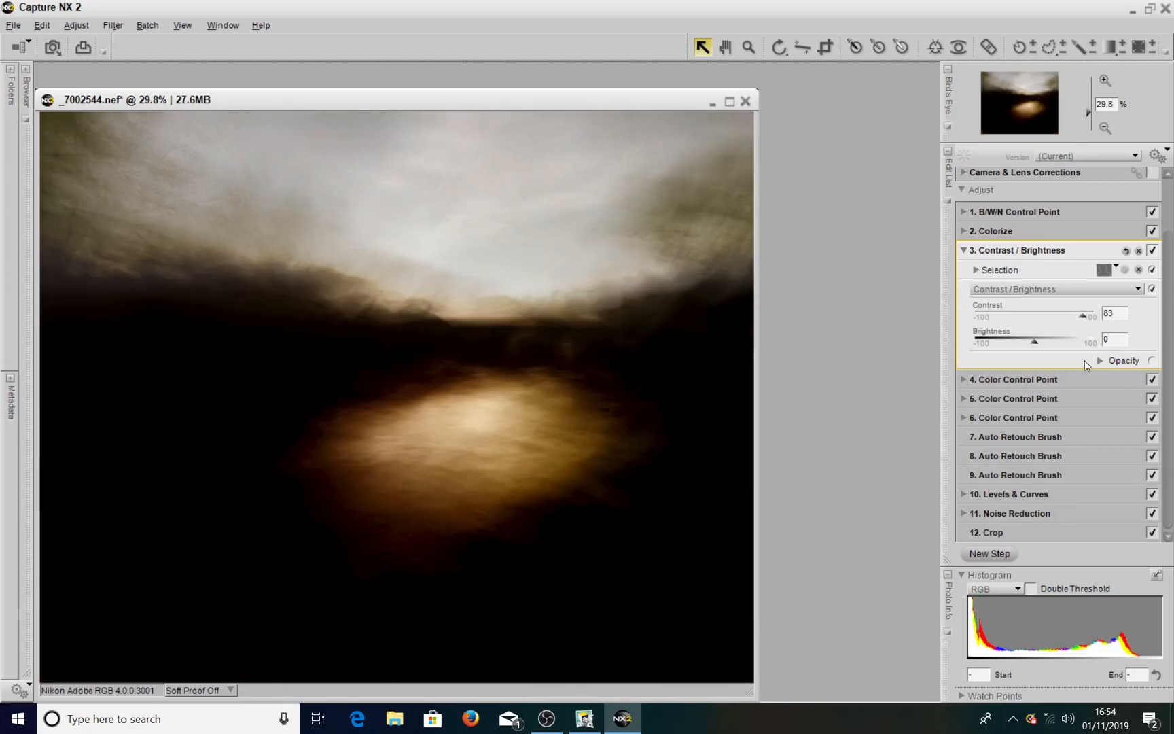
{"action": "mouse_move", "coordinate": [1117, 413]}
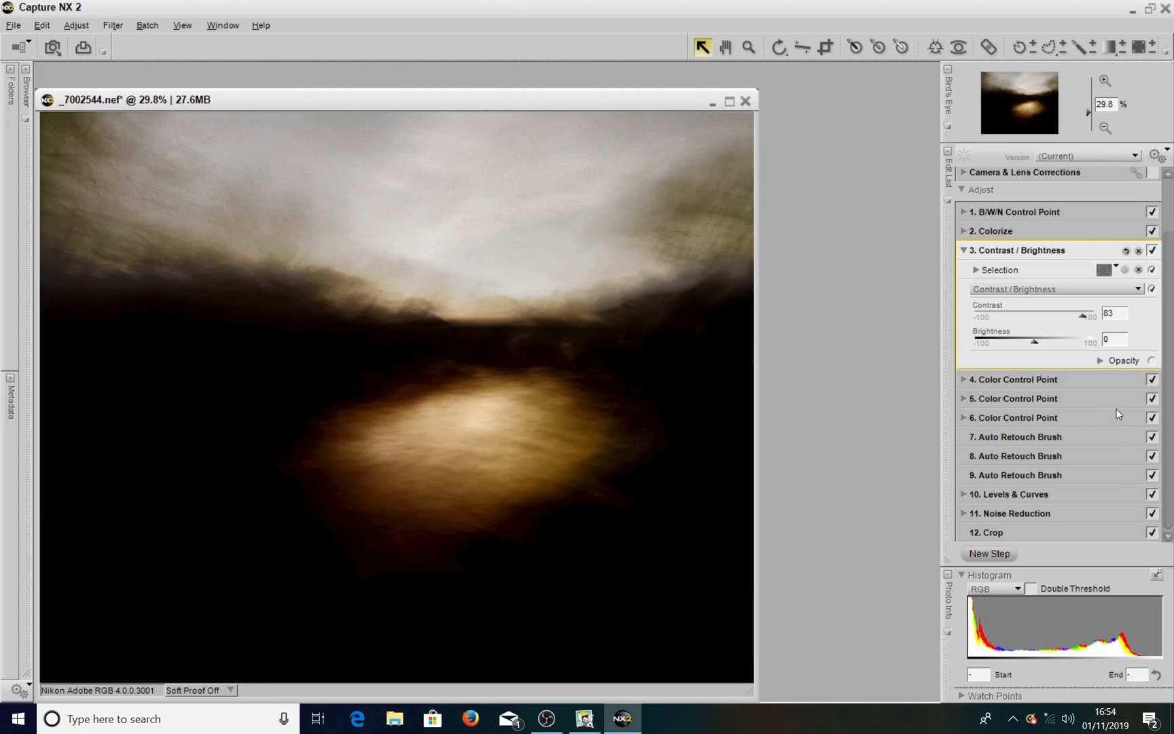
{"action": "mouse_move", "coordinate": [1084, 319]}
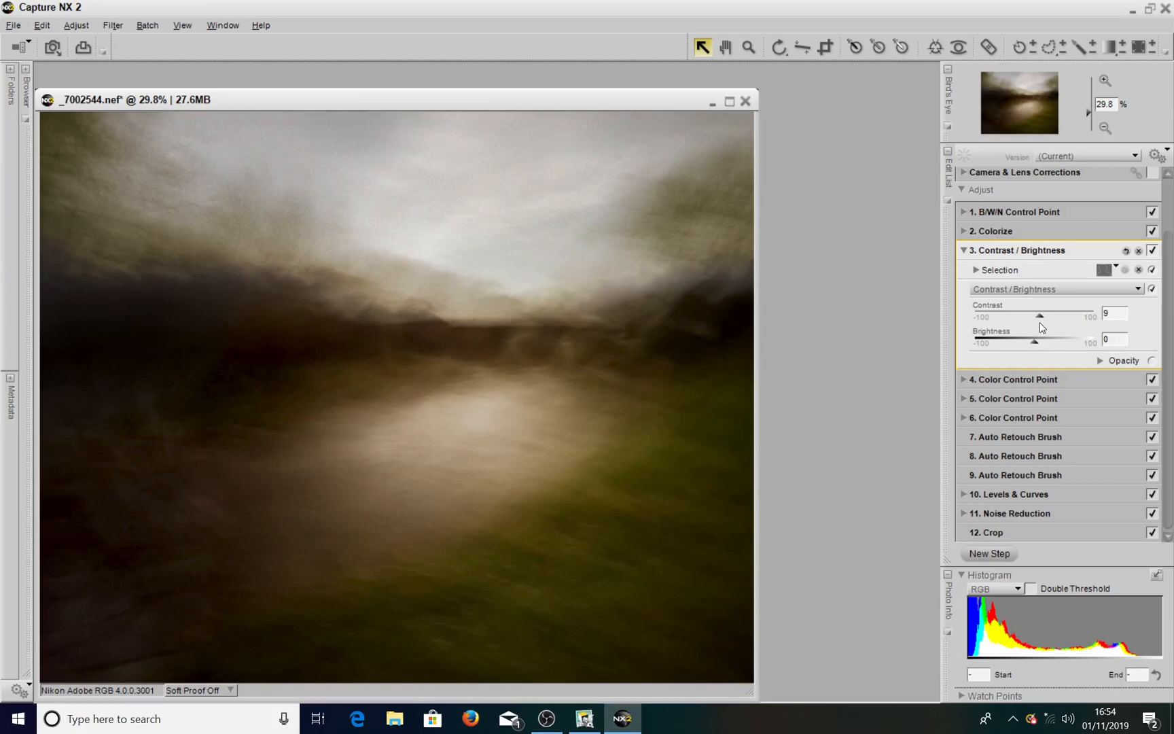
{"action": "left_click", "coordinate": [1086, 156]}
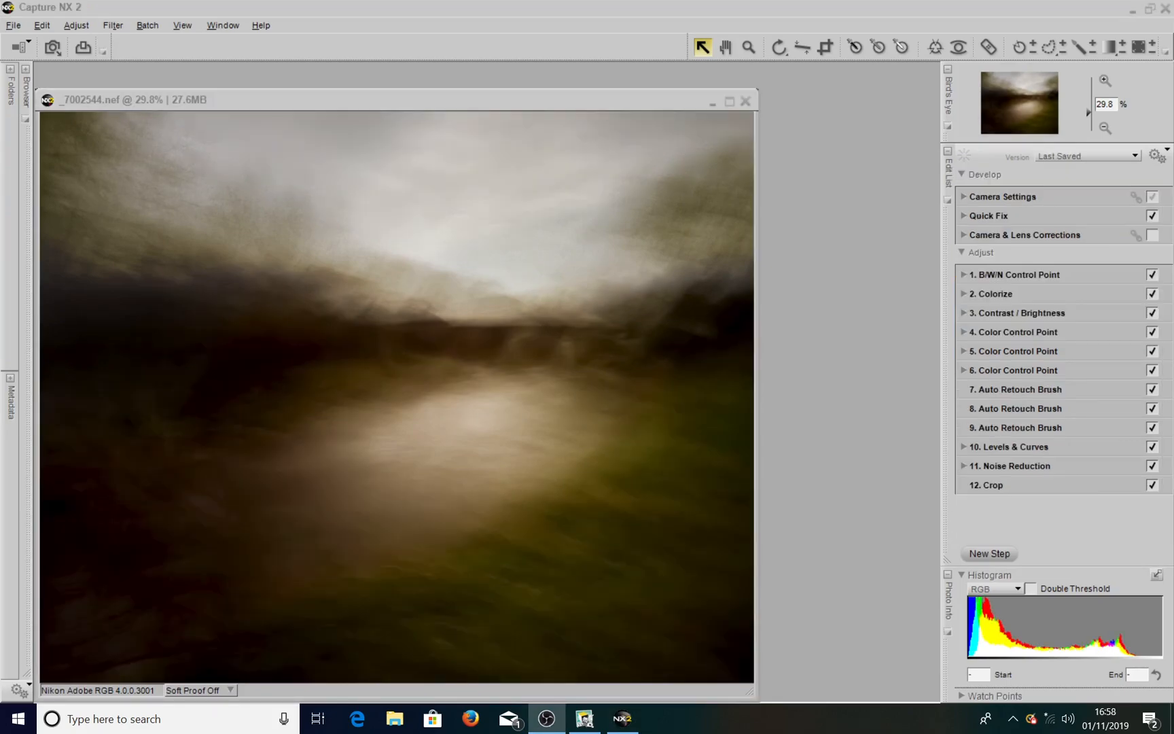